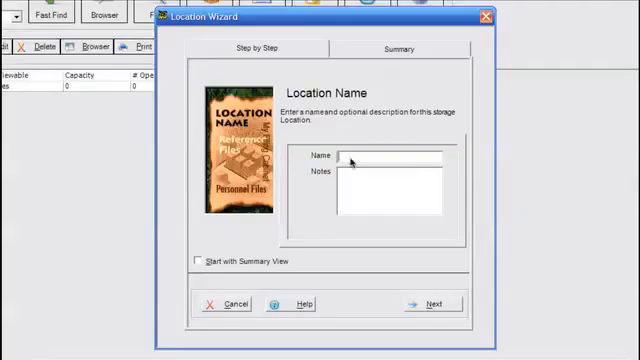
Create location 'Drawer A' with capacity 10 and save it to produce folder labels.
type("Drawe")
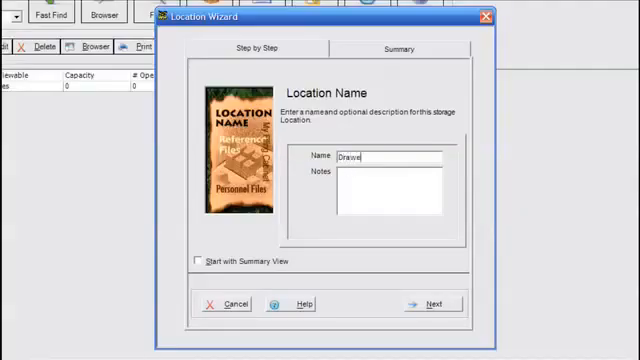
left_click(430, 304)
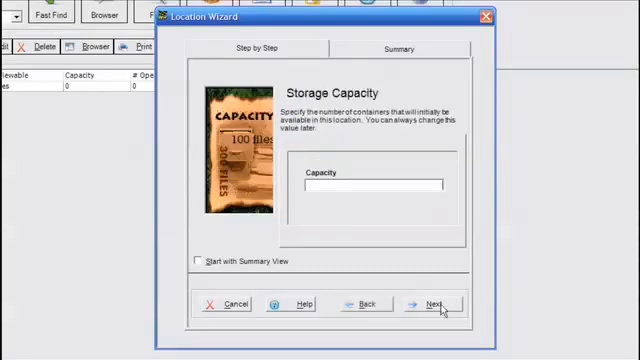
type("10")
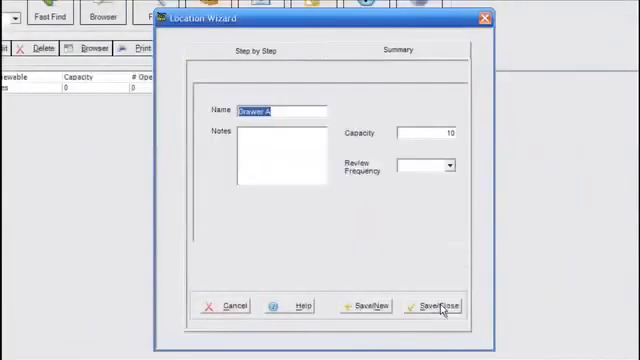
left_click(440, 305)
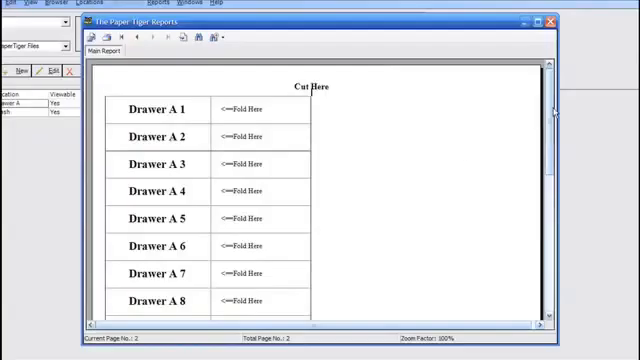
Scroll through the Drawer A folder label report.
scroll("down", 3)
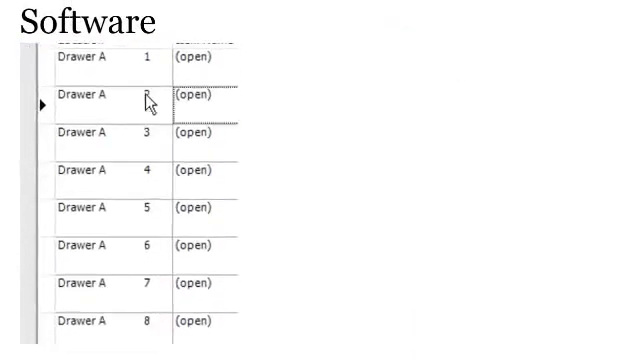
scroll("down", 3)
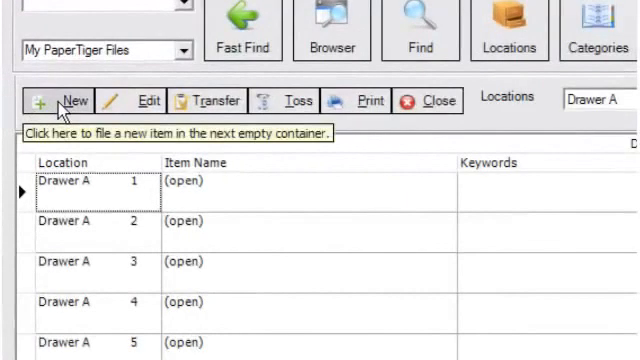
File 'Car Repair' in folder 1 with keywords toyota, auto, shop, bill, bumper, 7/19.
left_click(70, 100)
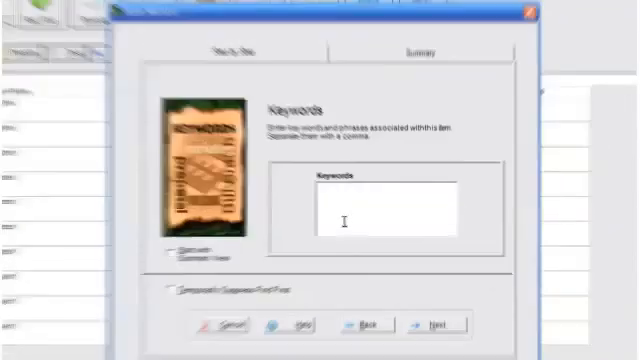
type("toyota, automobile, transportation, fix, sho")
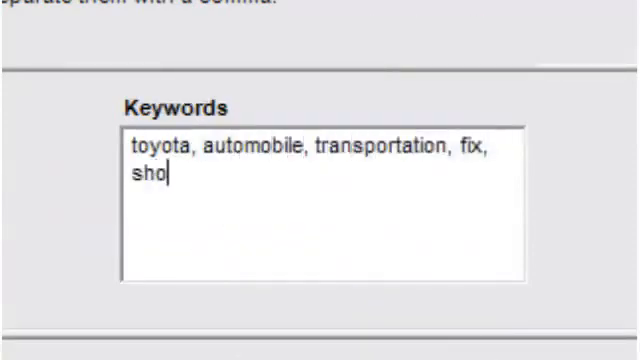
type("p, bill, bob's flower")
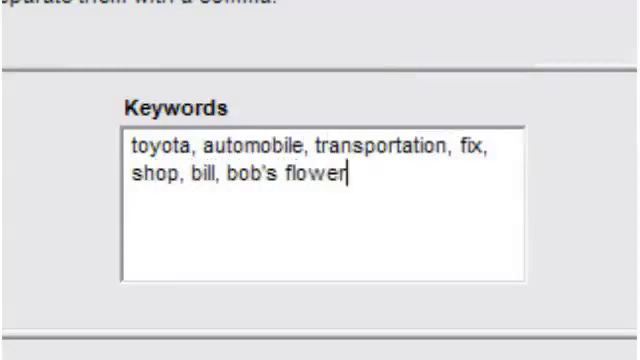
type("s, bumper, 7/19")
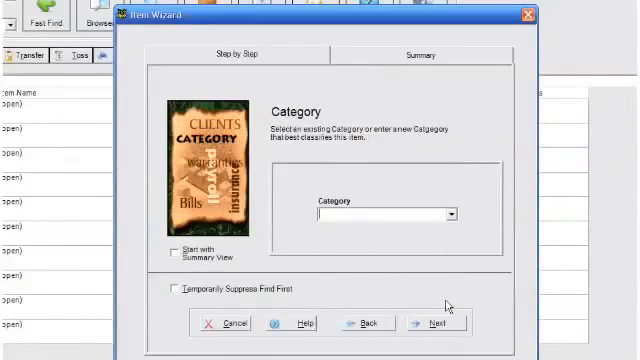
left_click(412, 56)
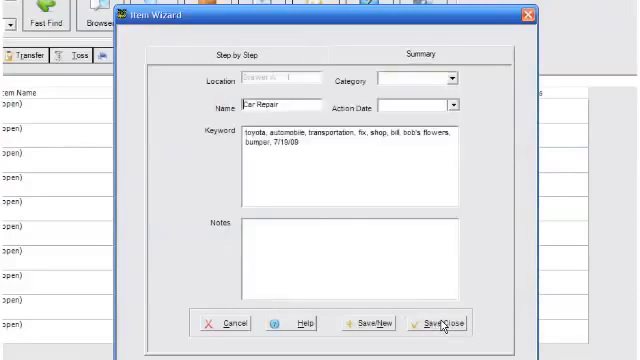
left_click(441, 323)
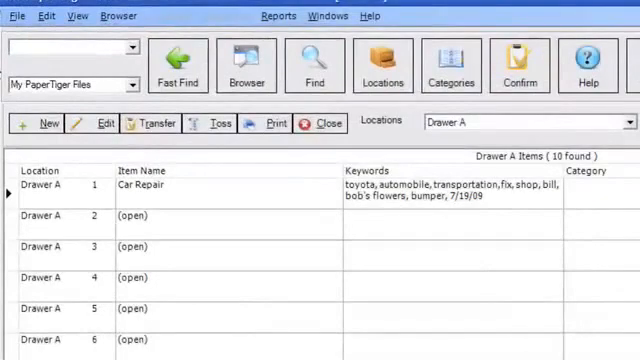
Fast Find 'toyo' to list Car Repair, return to Browser, then type 'auto'.
type("toyo")
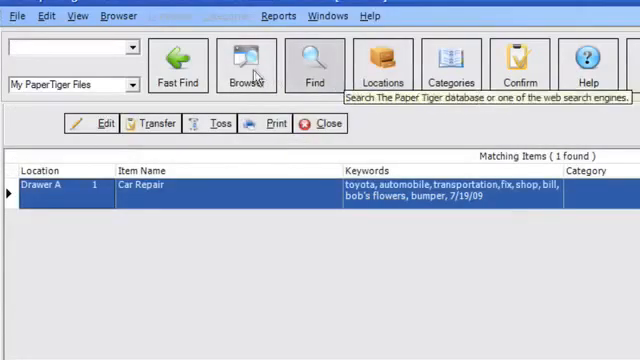
left_click(383, 66)
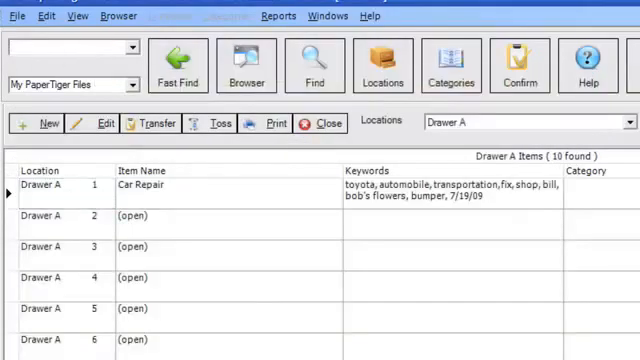
type("auto")
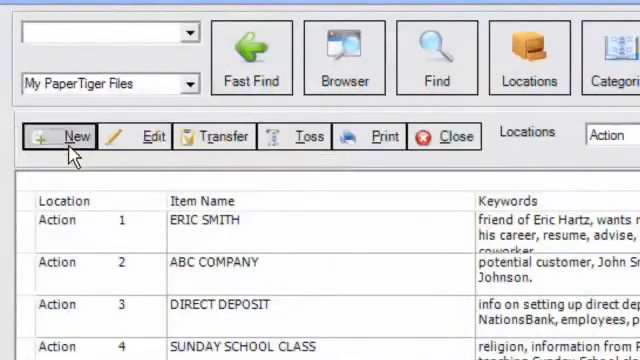
Search the name 'smith' to find the shareholder's agreement in Reference.
left_click(59, 136)
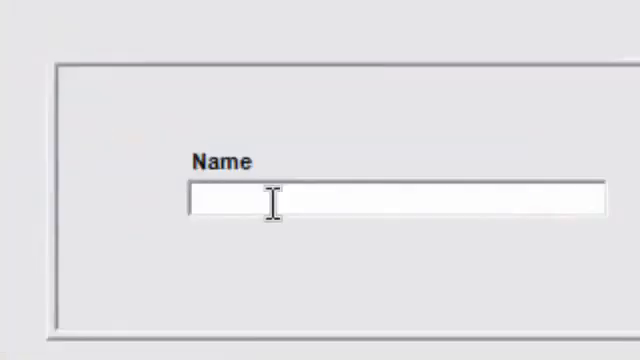
type("smith")
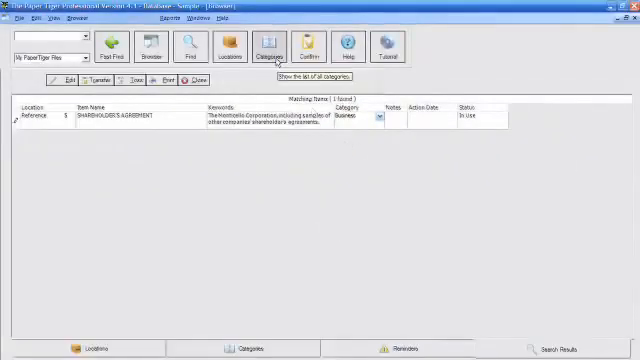
List items by category and scroll through the Business items.
left_click(268, 45)
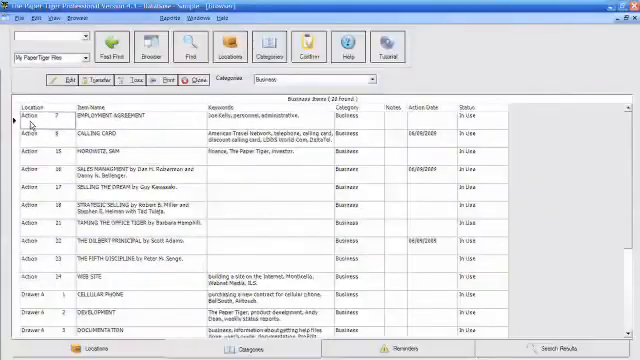
scroll("down", 3)
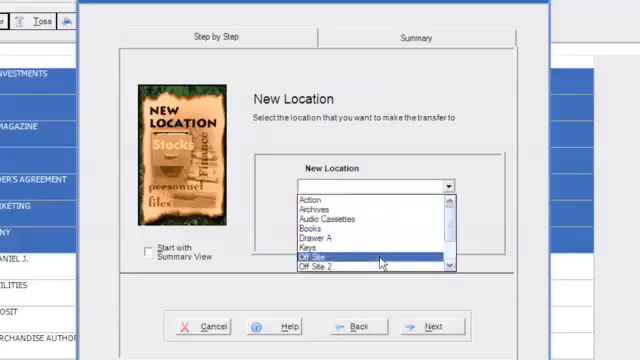
Transfer seven items to Off Site, confirm, and view Off Site's contents.
left_click(320, 257)
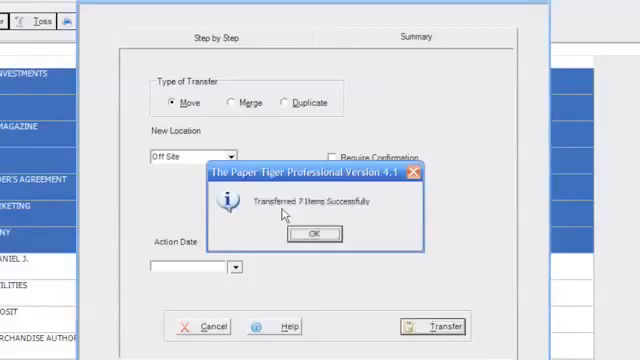
left_click(311, 232)
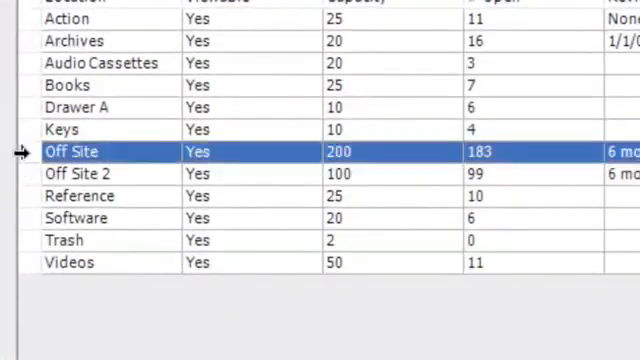
double_click(68, 151)
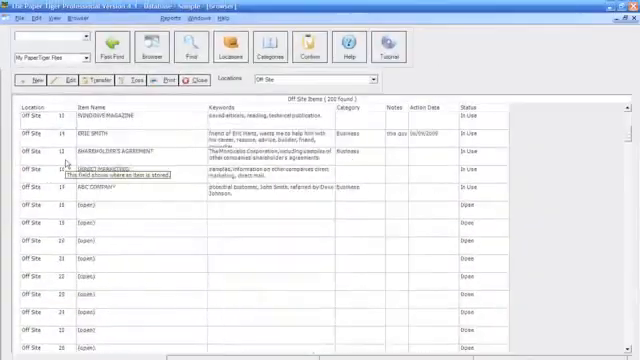